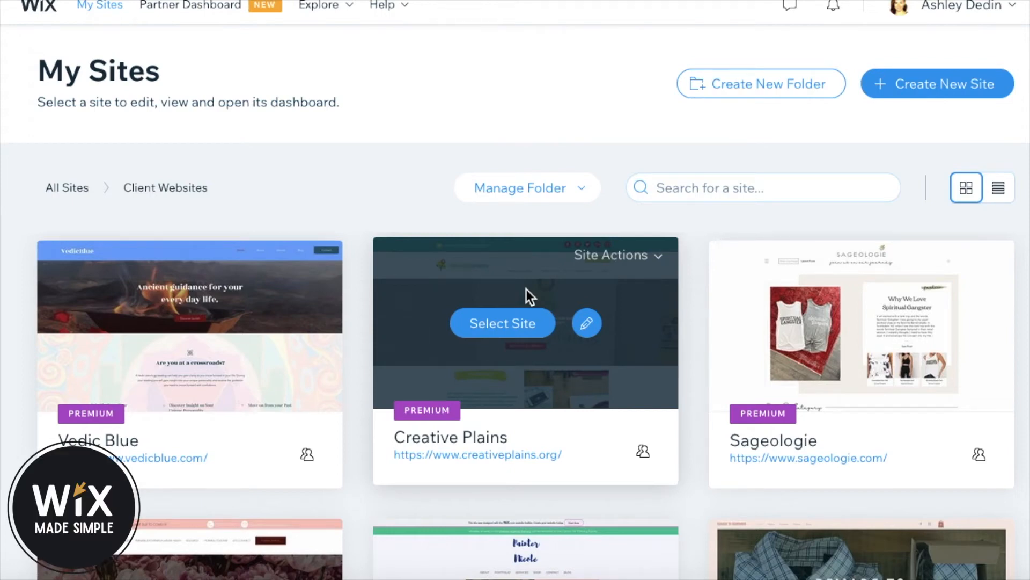
pyautogui.moveTo(805, 19)
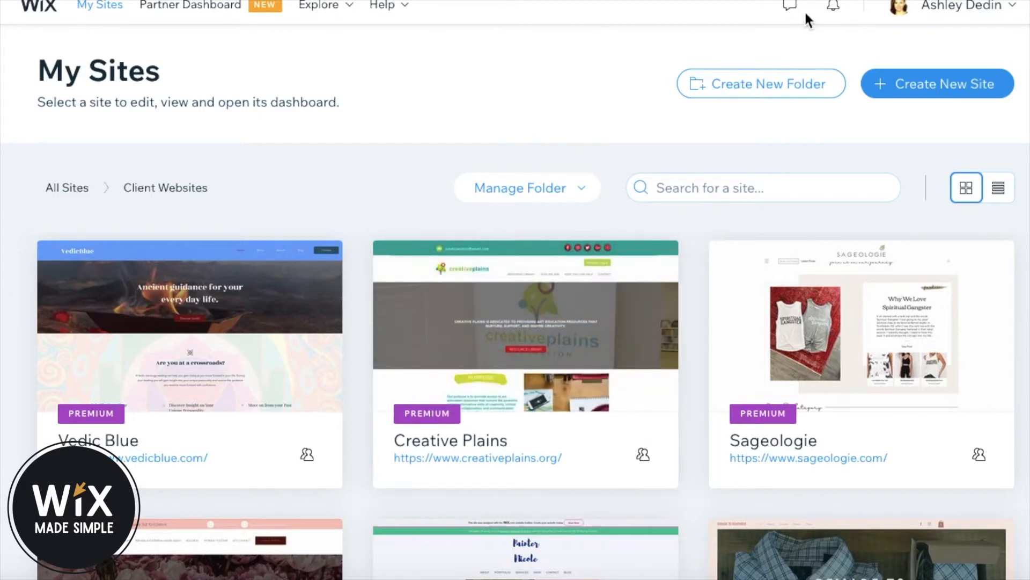
pyautogui.moveTo(1004, 9)
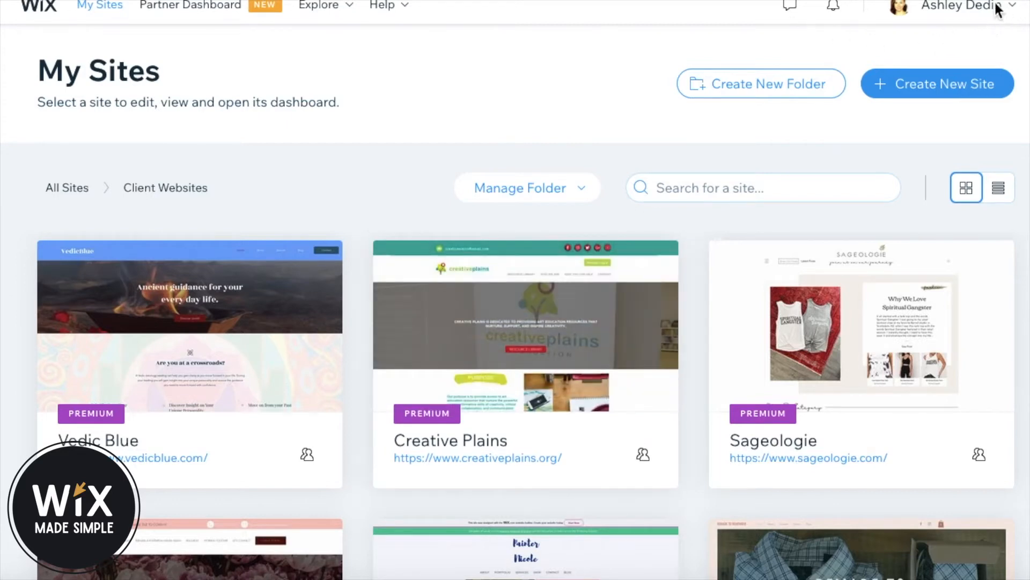
pyautogui.moveTo(974, 23)
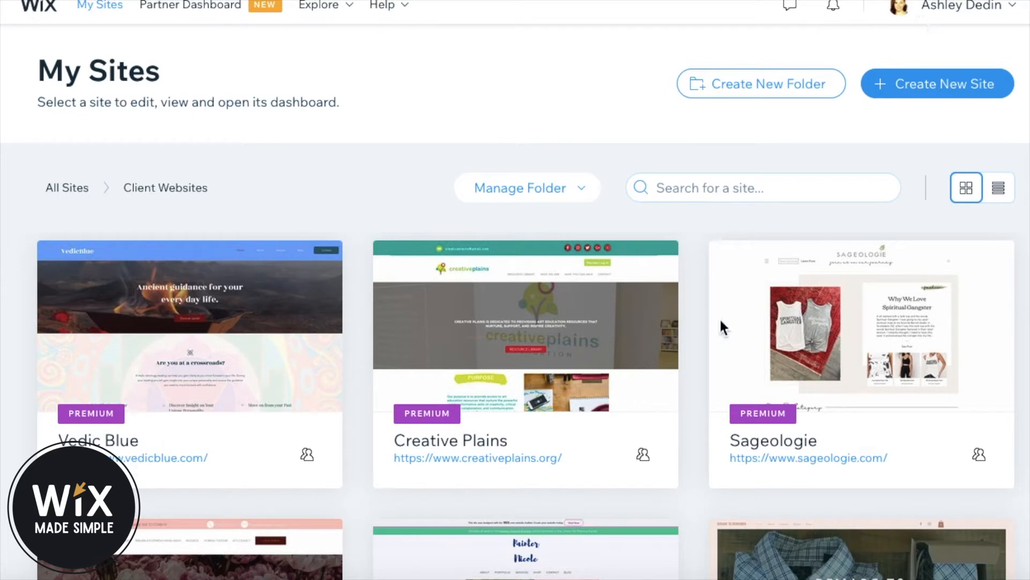
pyautogui.moveTo(209, 325)
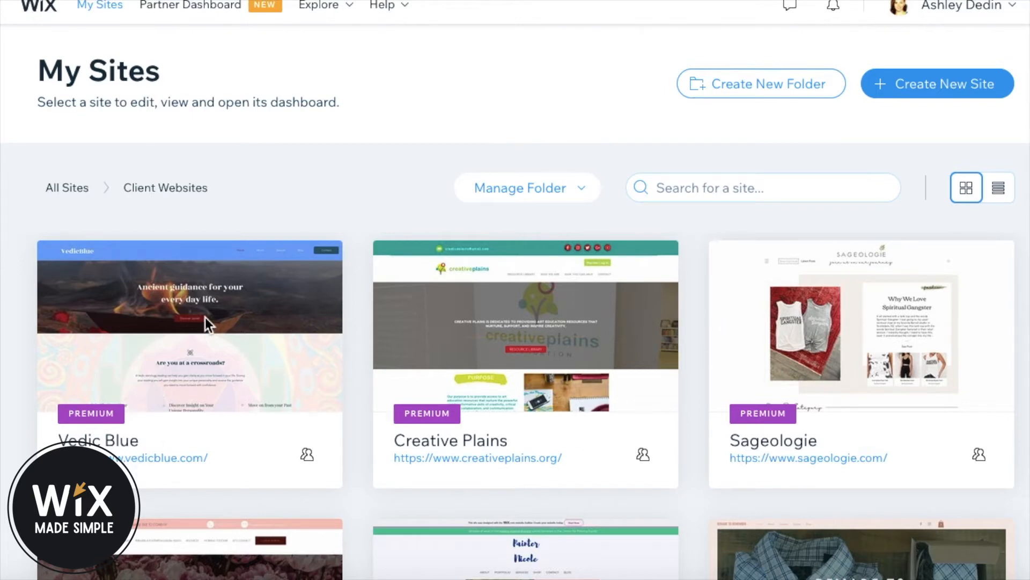
pyautogui.moveTo(207, 333)
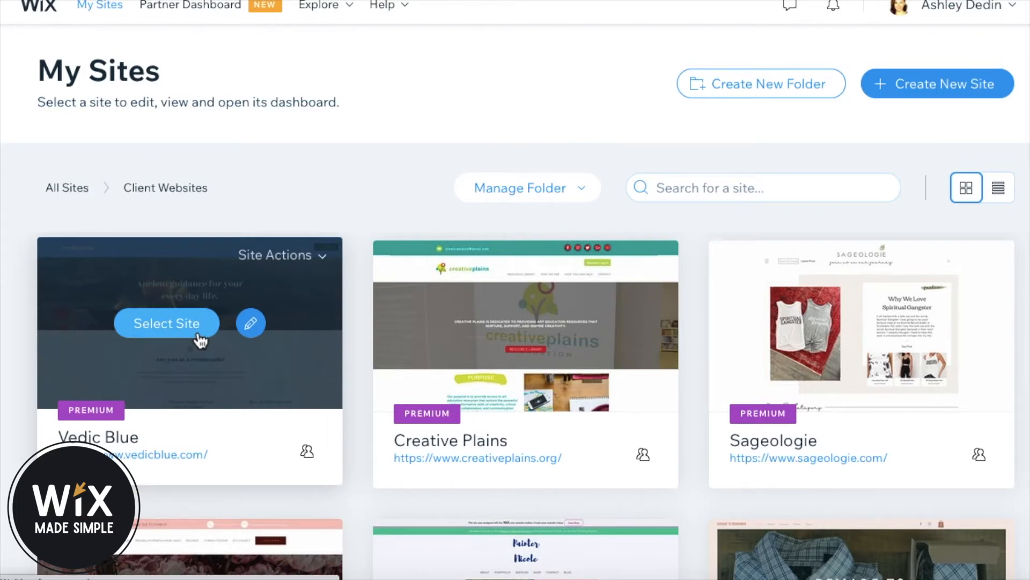
# - Open Vedic Blue's dashboard and go to Marketing & SEO's Get Found on Google page
pyautogui.click(166, 323)
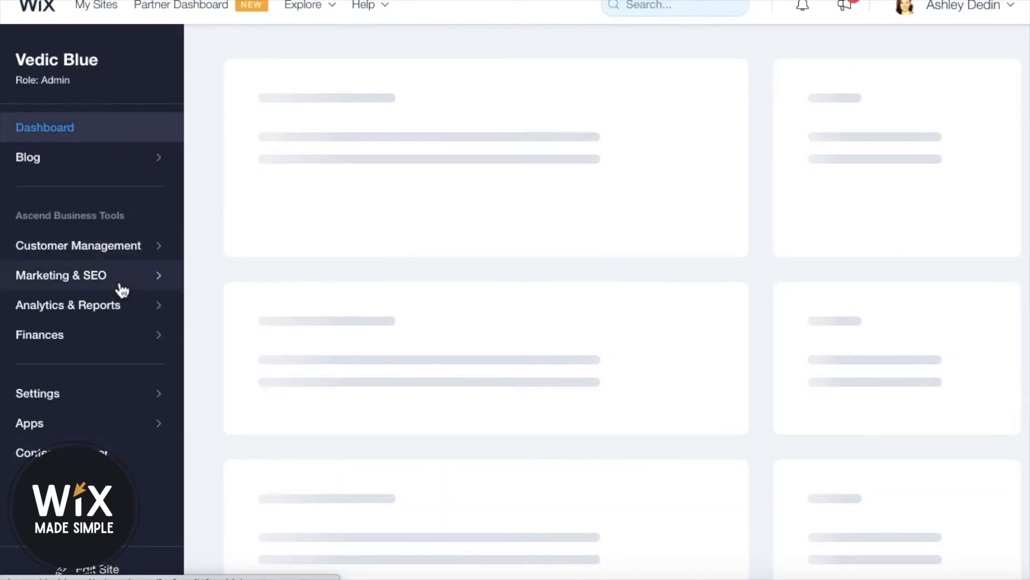
pyautogui.click(61, 275)
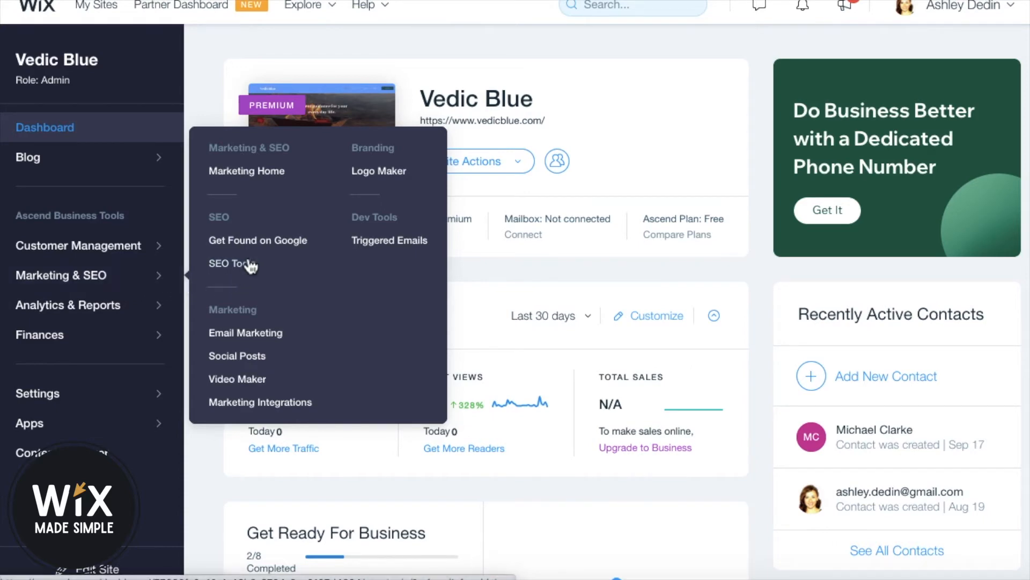
pyautogui.moveTo(248, 252)
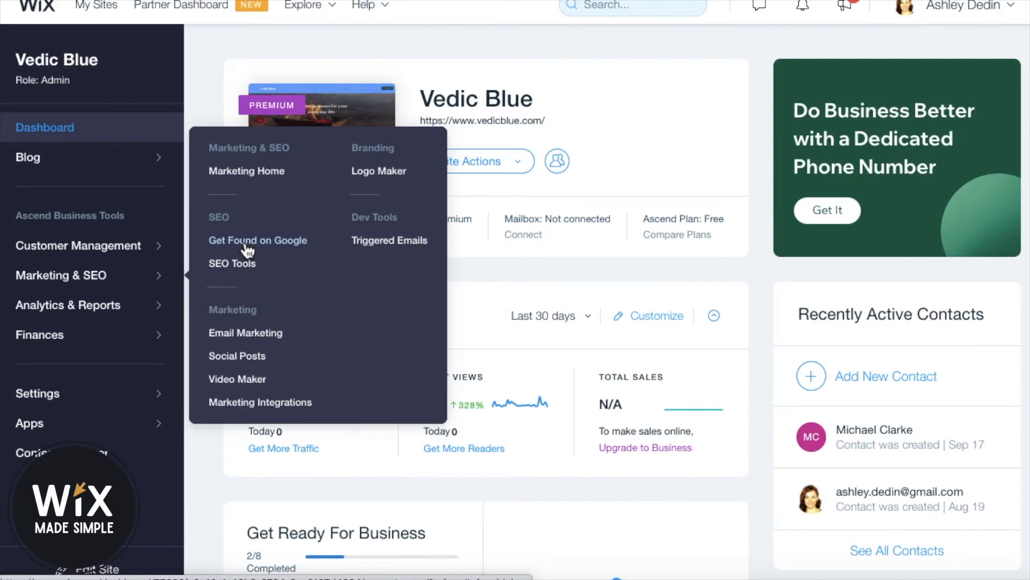
pyautogui.click(258, 241)
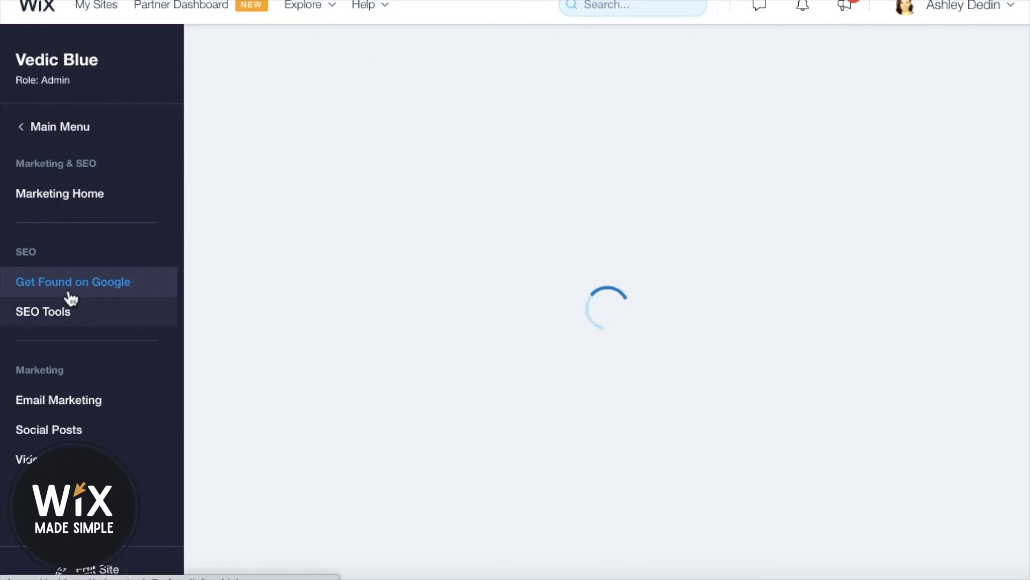
# - Load Vedic Blue's SEO Plan and scroll to its 6/7 Google listing checklist
pyautogui.click(73, 281)
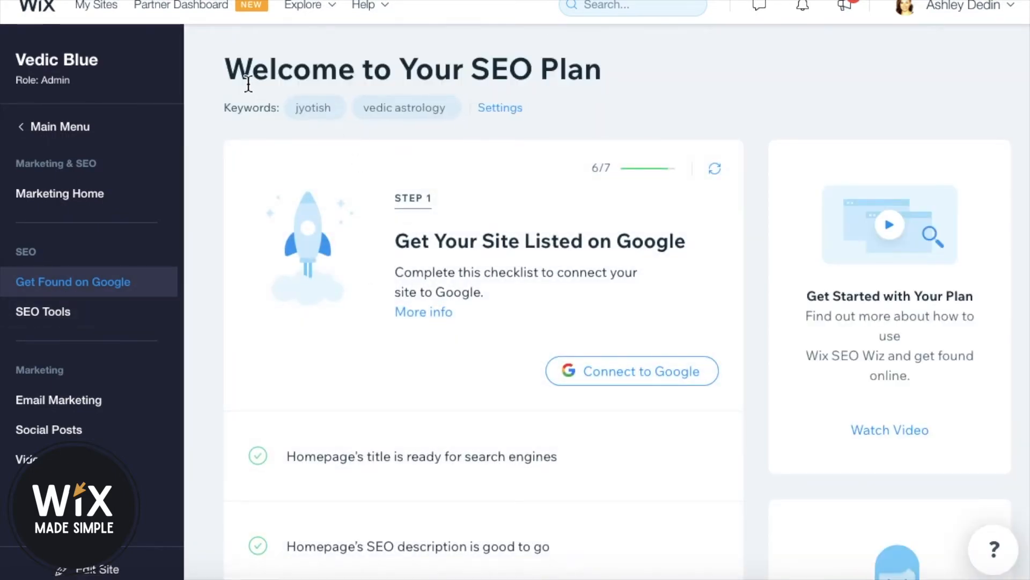
pyautogui.moveTo(526, 328)
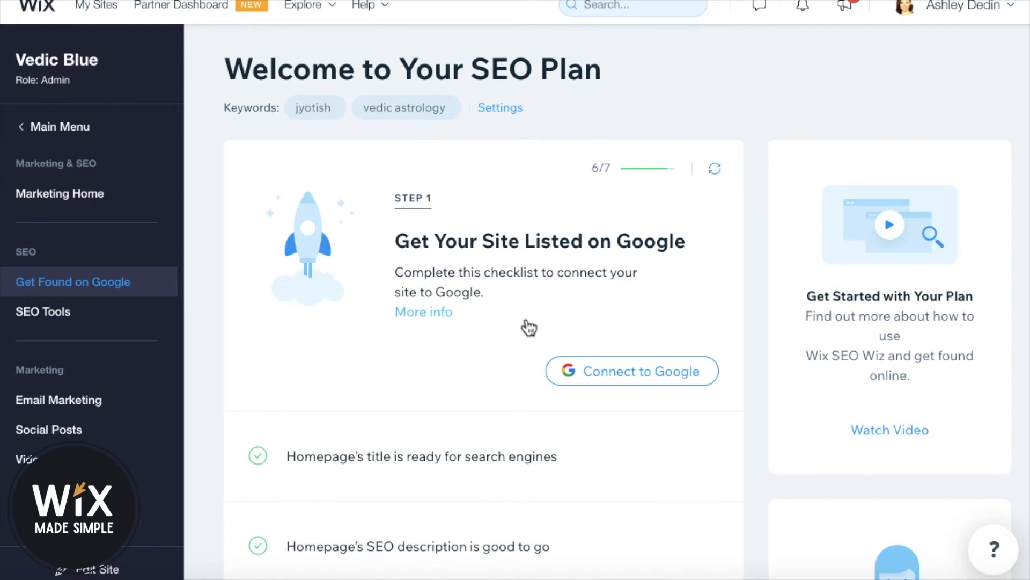
pyautogui.moveTo(462, 337)
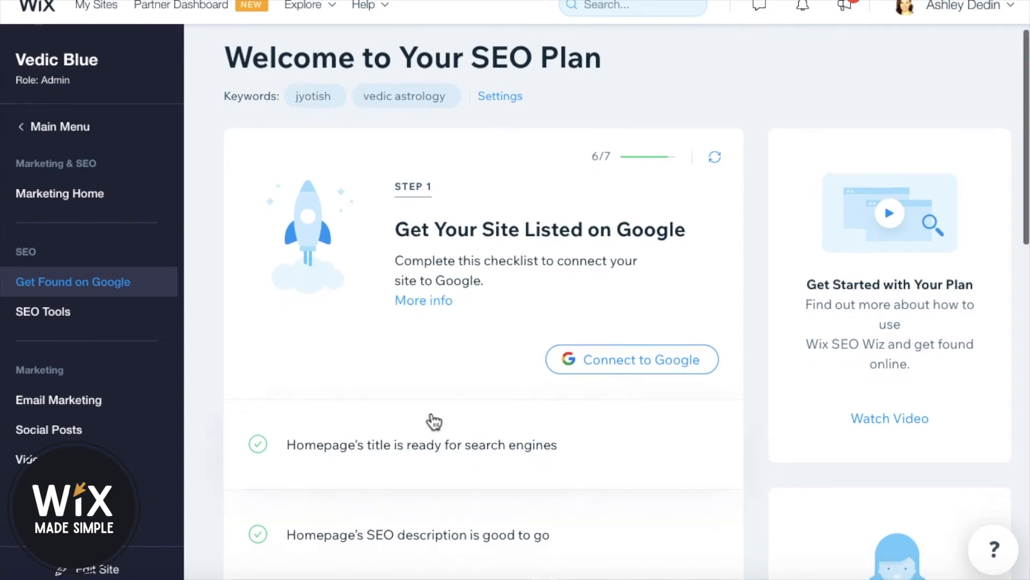
pyautogui.scroll(-3)
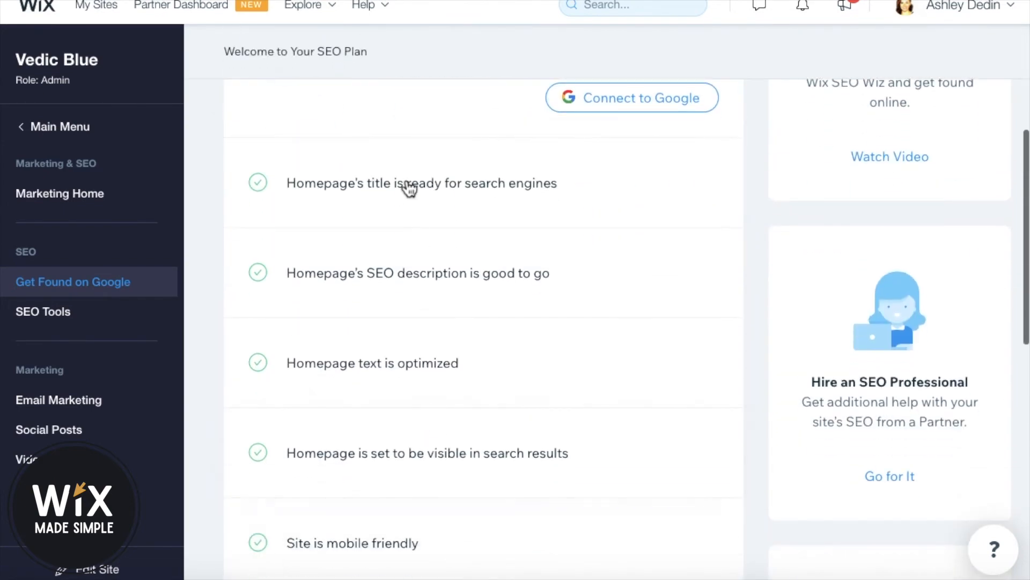
pyautogui.moveTo(393, 292)
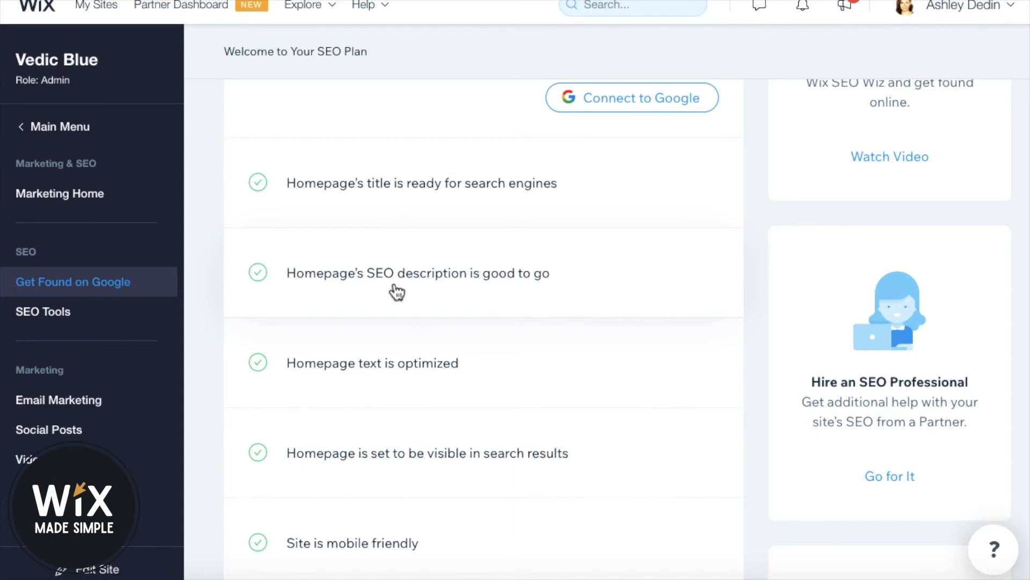
pyautogui.scroll(-3)
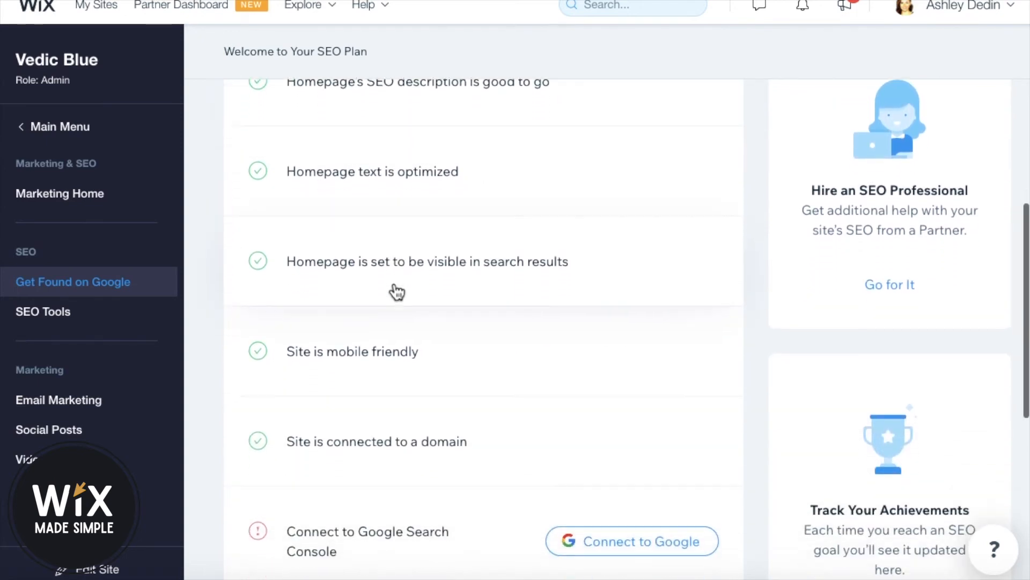
pyautogui.scroll(-3)
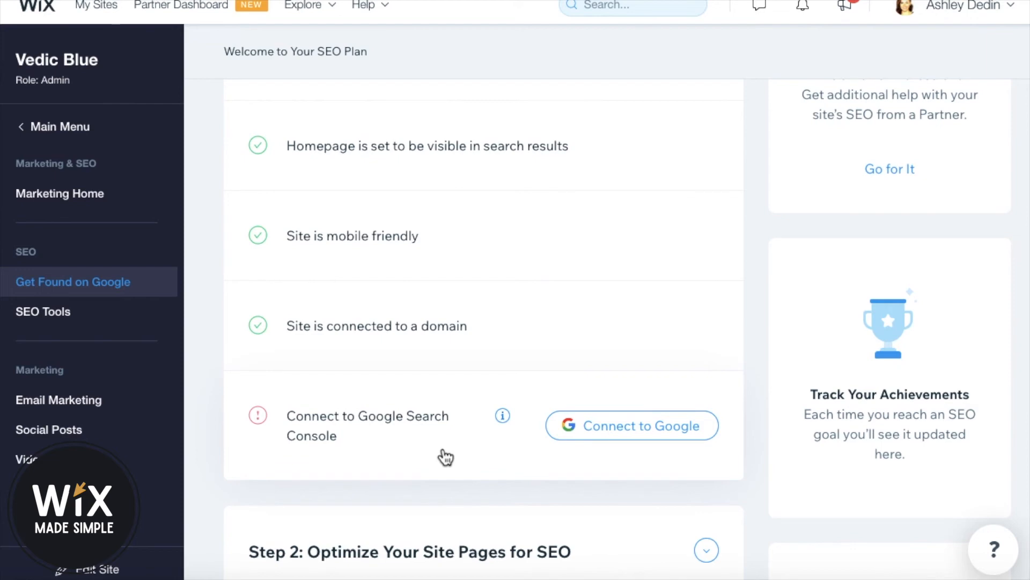
pyautogui.moveTo(515, 436)
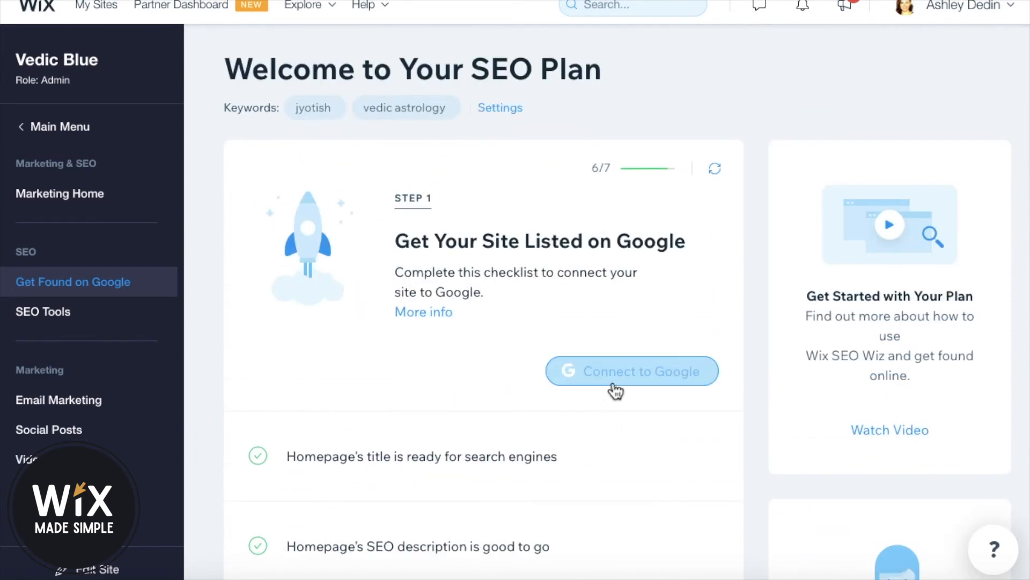
pyautogui.moveTo(639, 376)
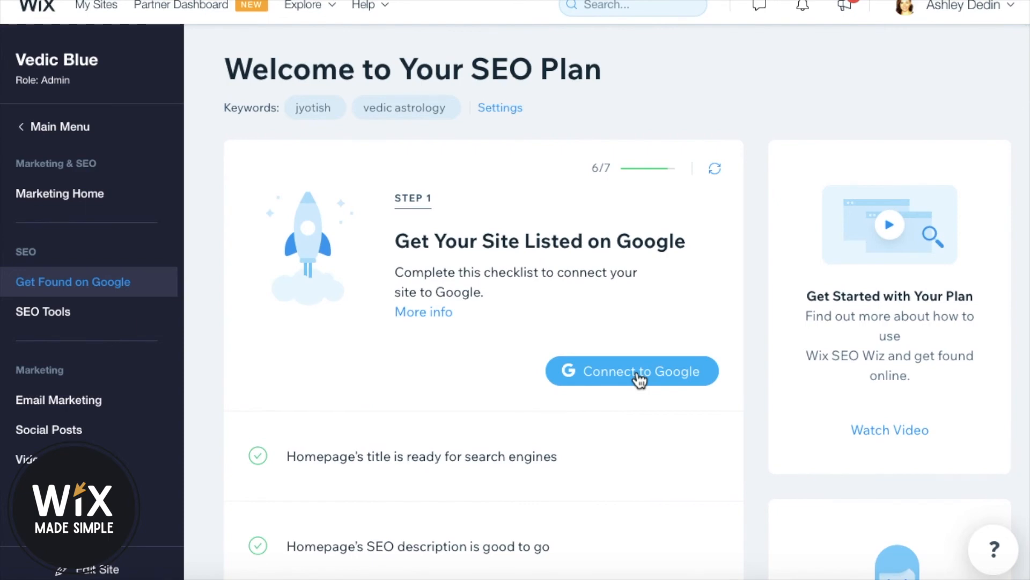
# - Connect the site to Google Search Console, choosing Use another account in the Google popup
pyautogui.click(632, 371)
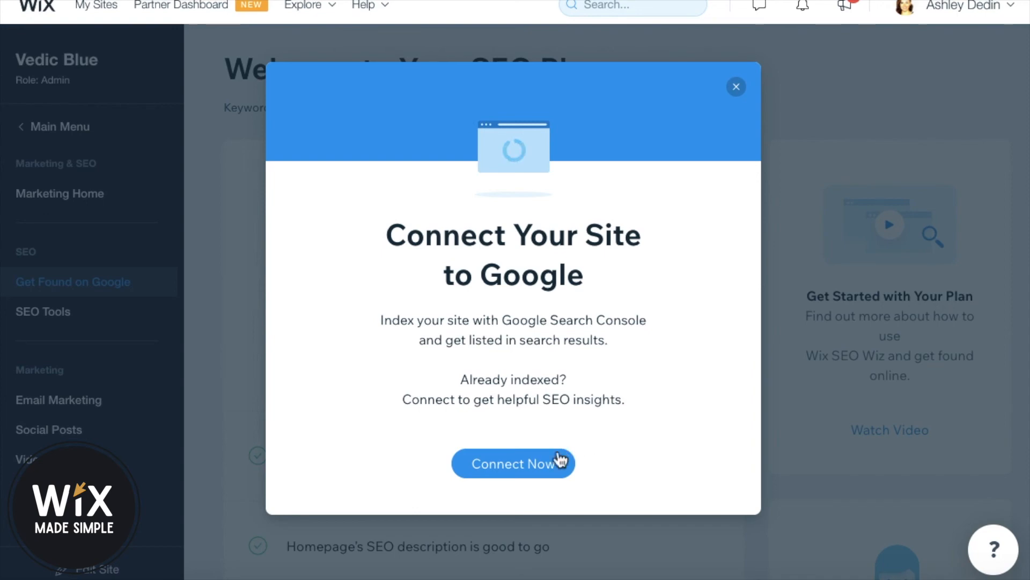
pyautogui.click(513, 464)
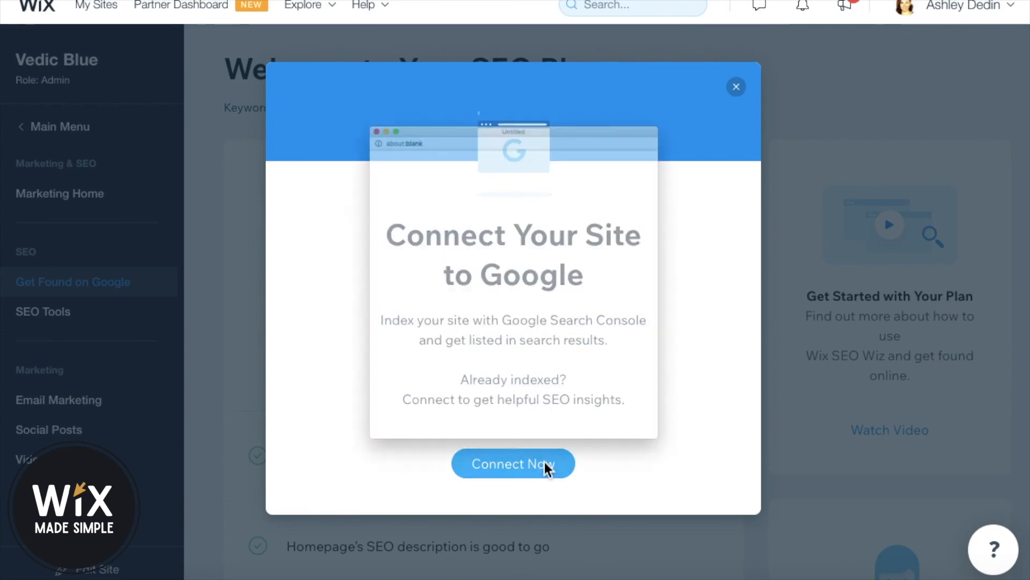
pyautogui.click(513, 464)
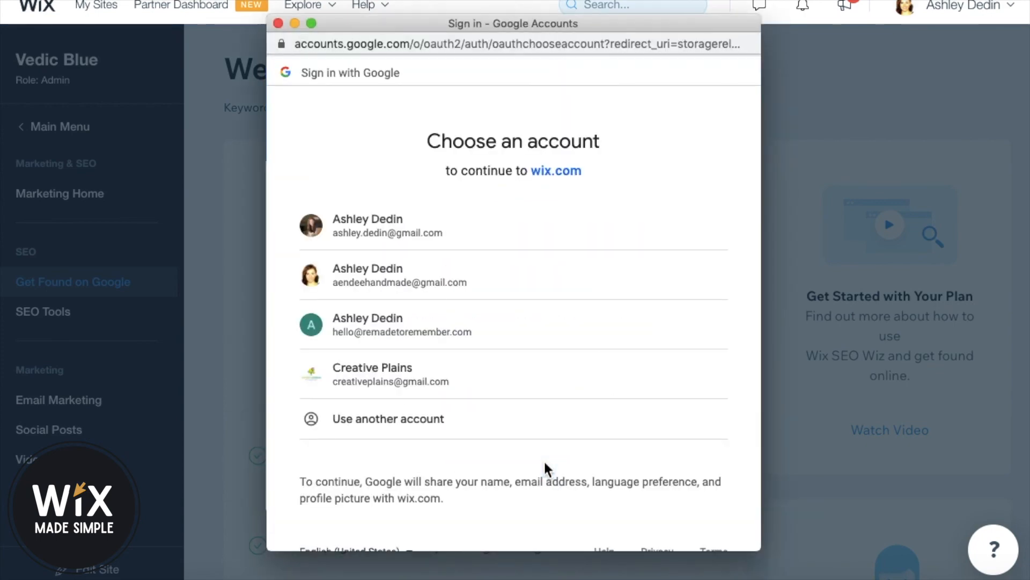
pyautogui.click(388, 418)
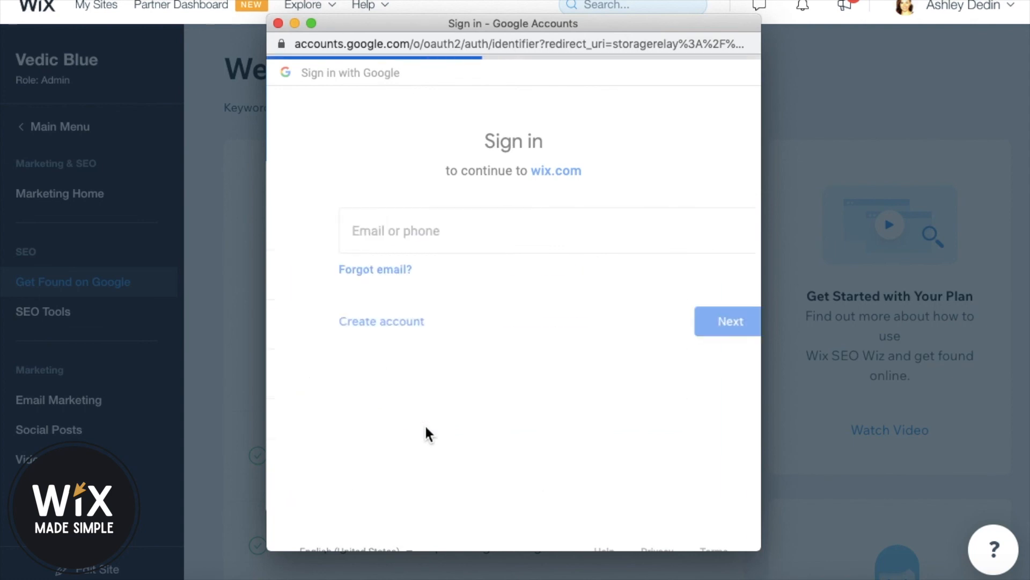